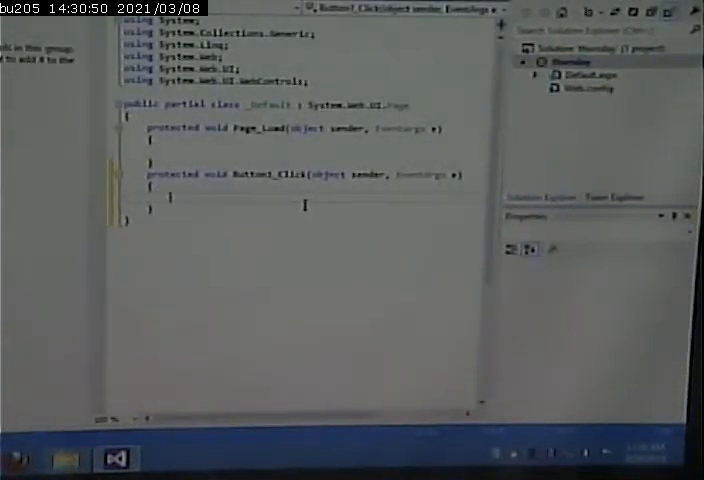
Step: Start the Calendar1.Visible = false; statement inside Button1_Click via IntelliSense
text(Cal)
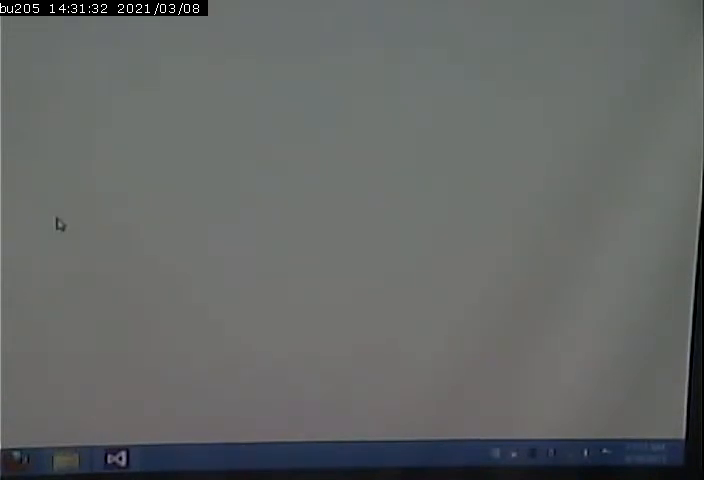
mouse_move(174, 116)
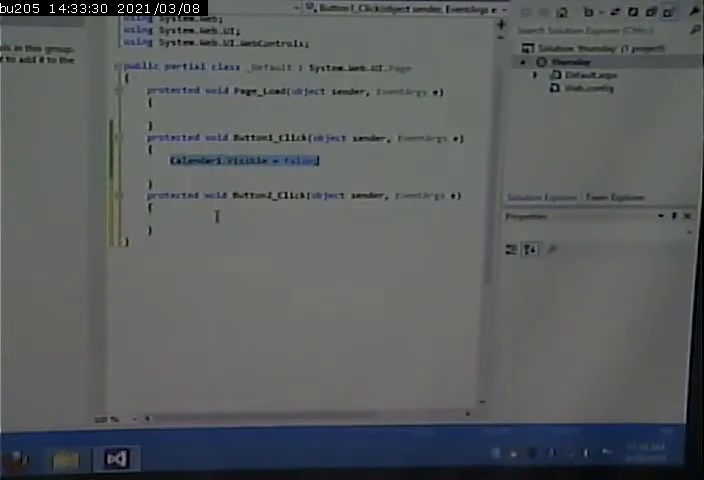
Step: Write Calendar1.Visible = false; in Button2_Click and select 'false' to change it to true
text(Calendar1.Visible = false;)
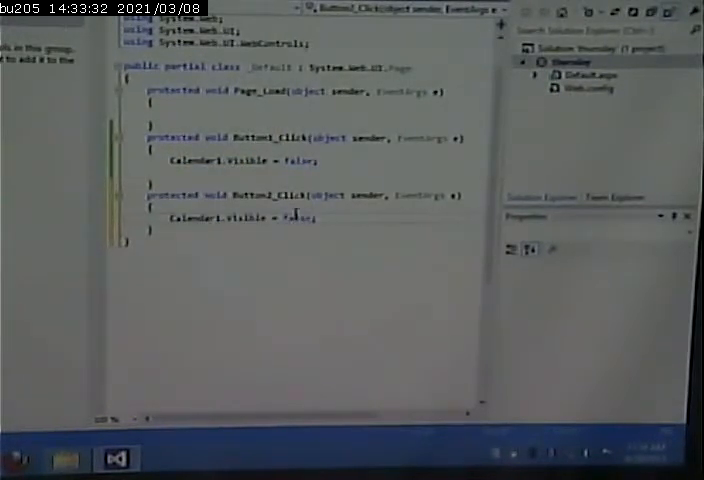
double_click(296, 216)
text(tru)
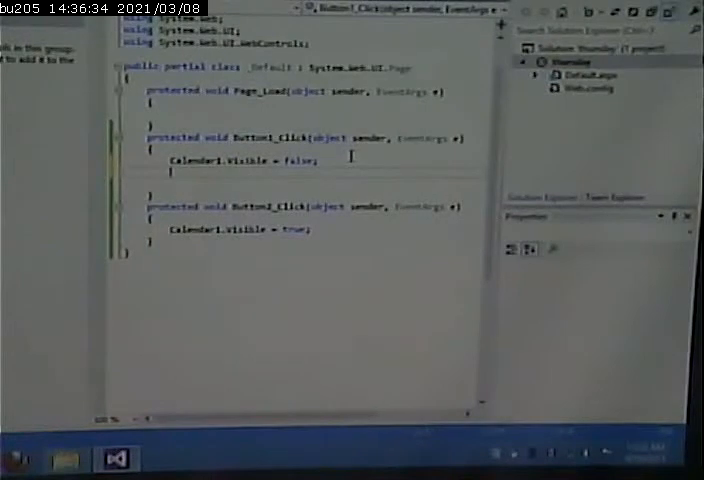
Step: Add Button2.Visible = true; and Button1.Visible = false; assignments to Button2_Click
text(button2.Visible = true;)
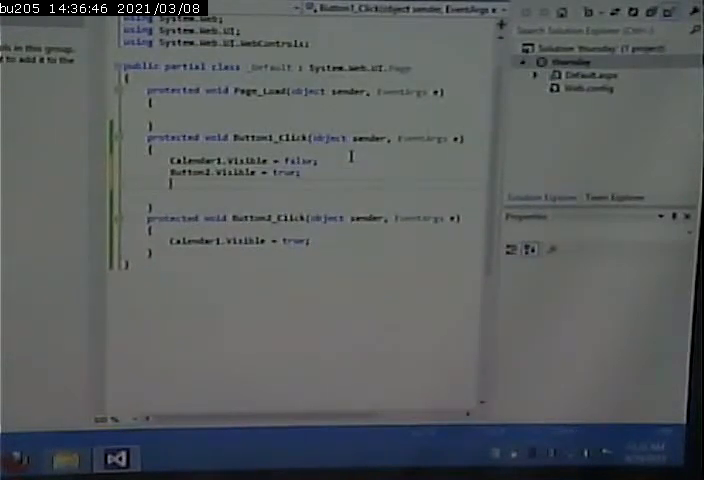
text(bu)
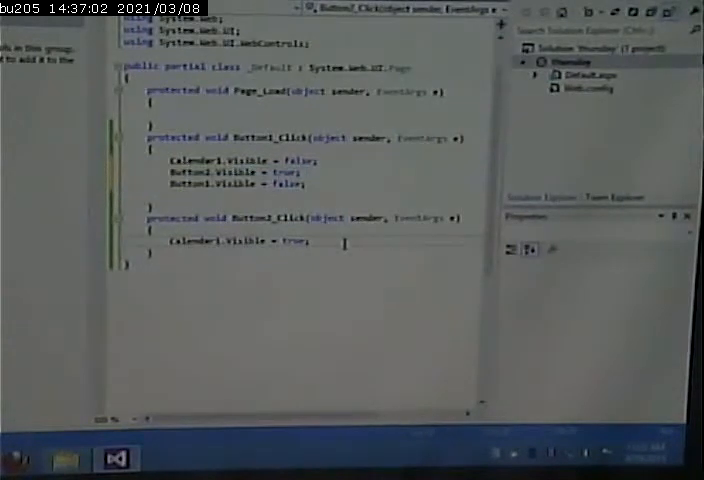
text(Button2.Visible = true;)
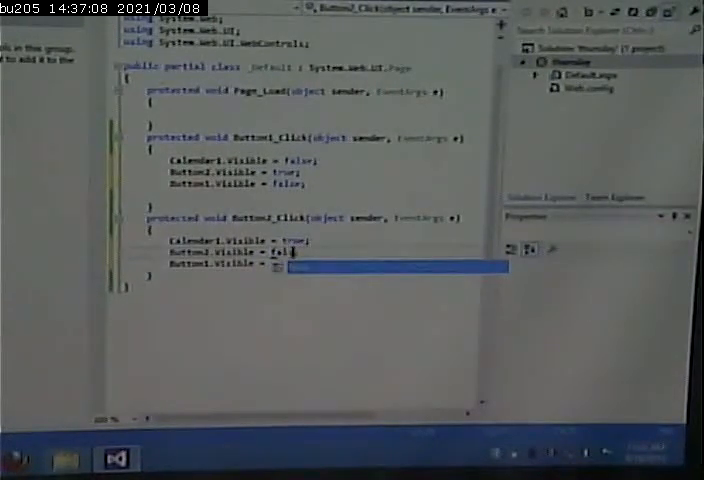
text(false;)
click(228, 262)
text( true;)
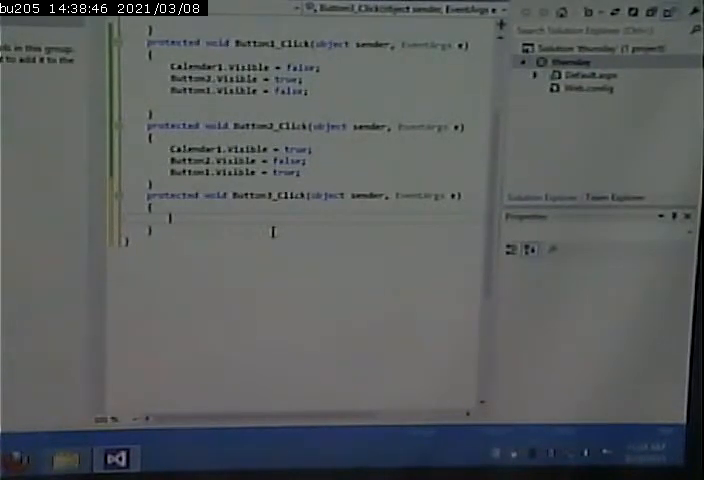
Step: In Button3_Click set Button3.Text = "Show"; and begin a Calendar1.Visible statement
text(button3.Text = "Show";)
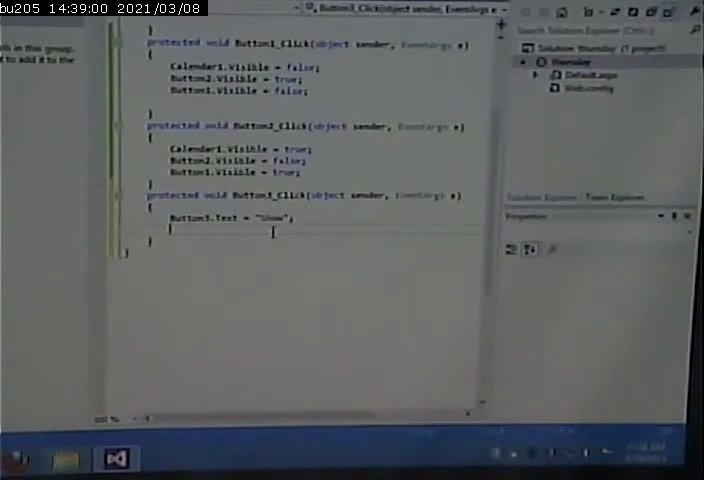
text(cale)
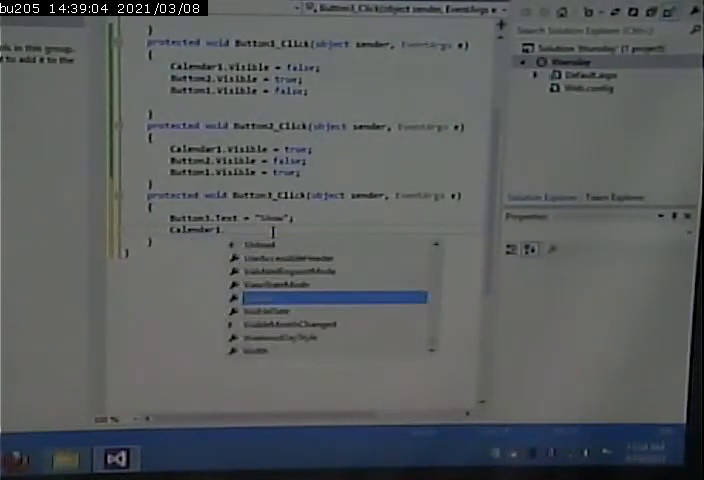
text(vi)
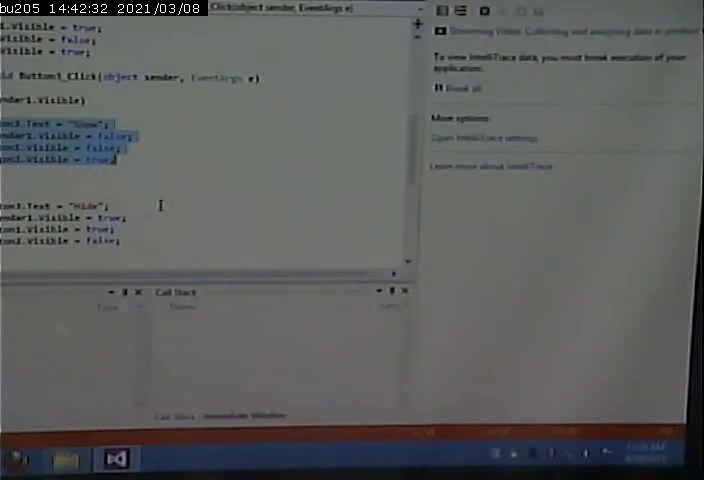
mouse_move(198, 244)
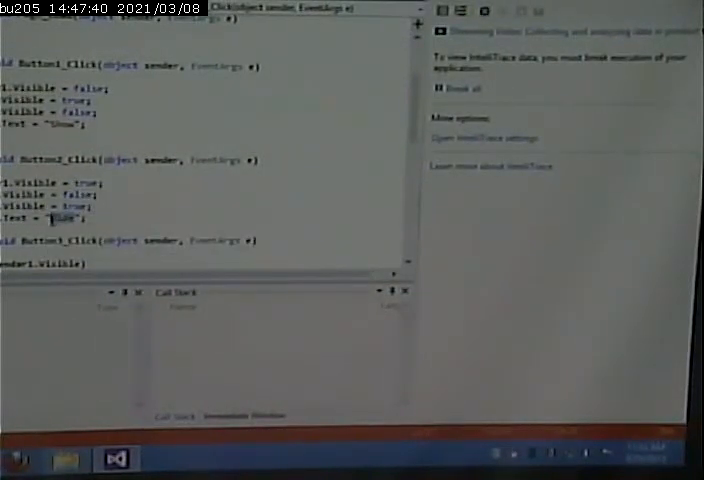
Step: Scroll through the Show/Hide button click handlers to review them before running the page
scroll(down, 3)
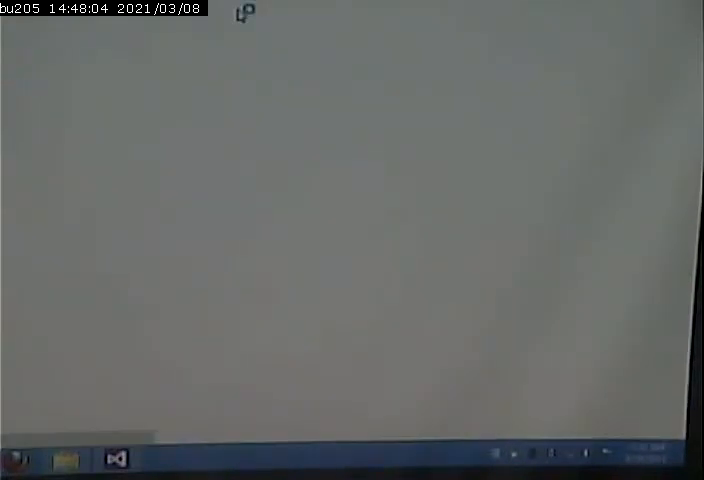
mouse_move(286, 148)
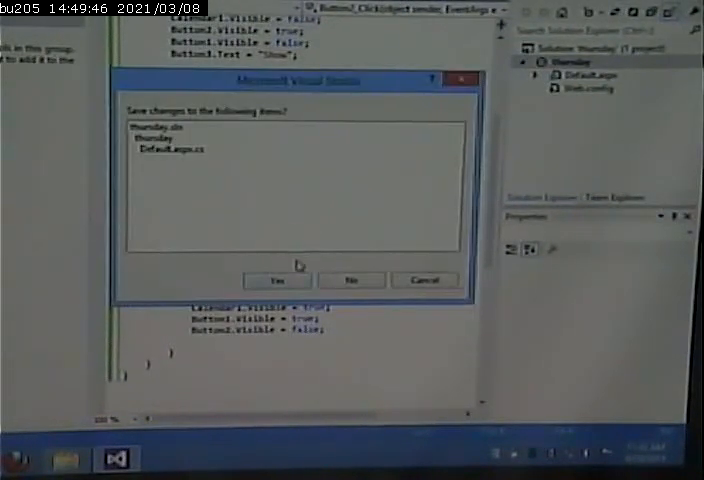
Step: Answer Yes to save the changed solution and page files as Visual Studio closes
click(276, 280)
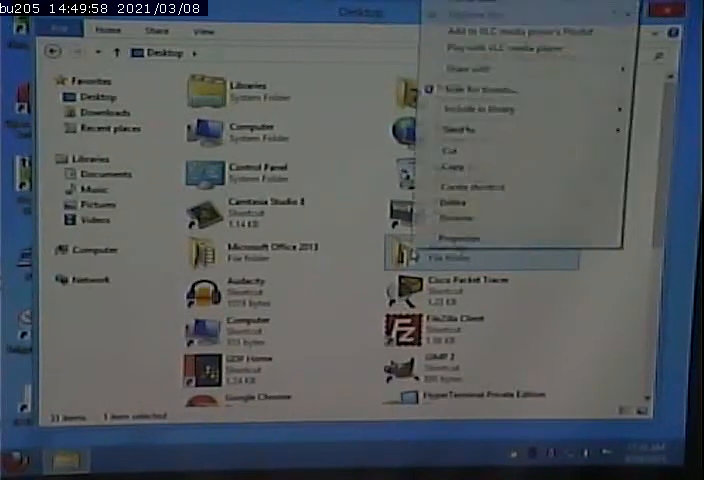
Step: Send the Desktop project folder to a Compressed (zipped) folder
click(460, 128)
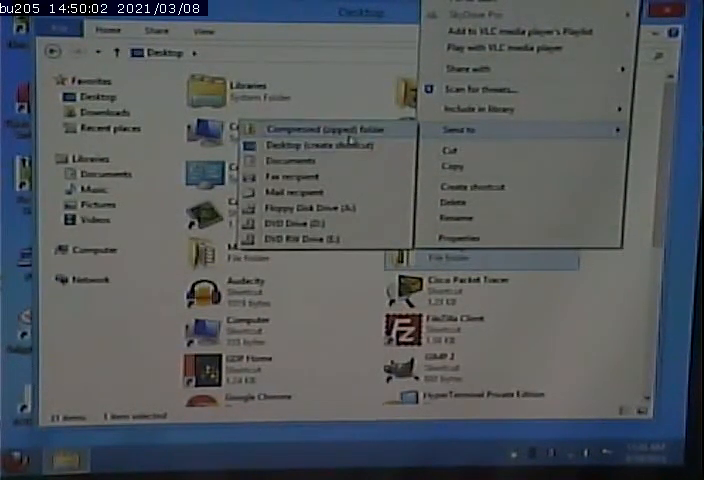
click(314, 128)
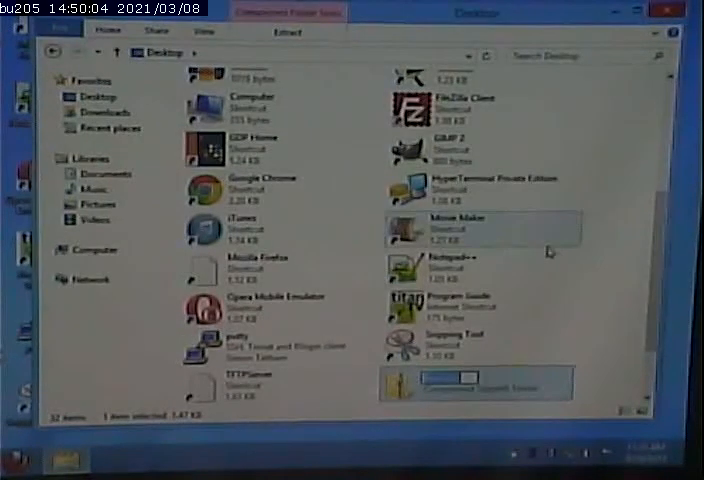